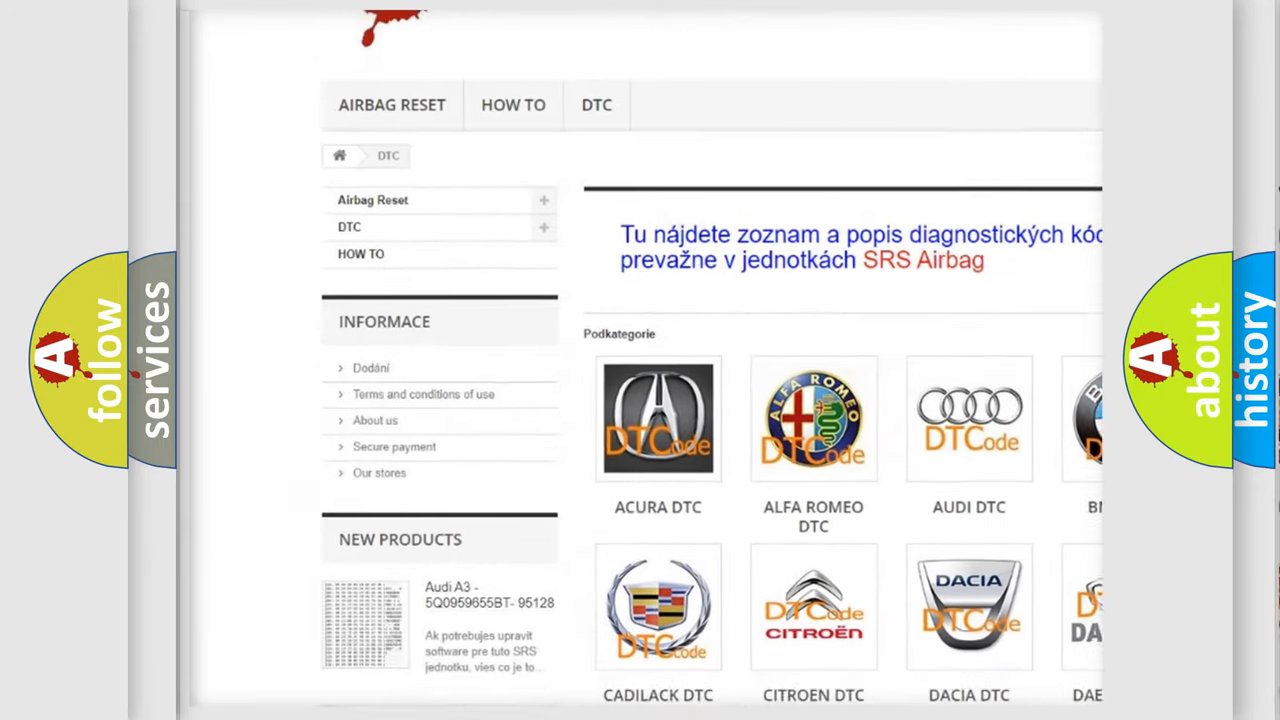
scroll("down", 3)
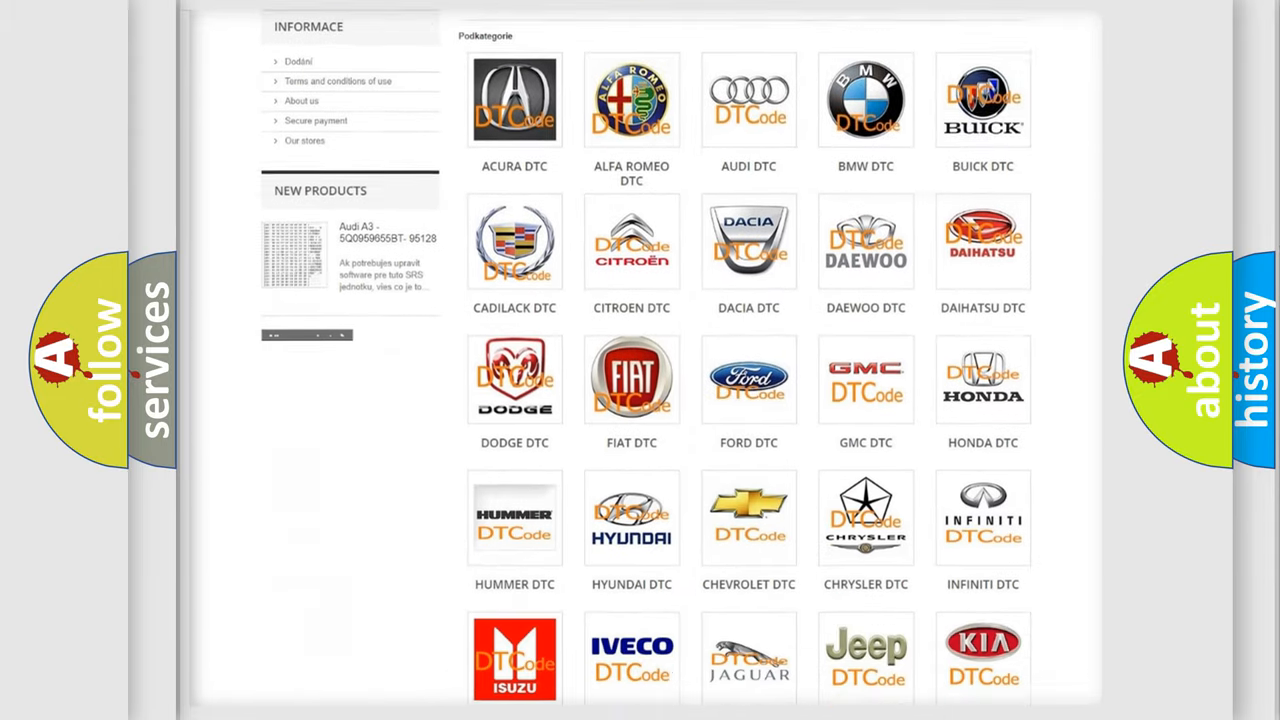
scroll("down", 3)
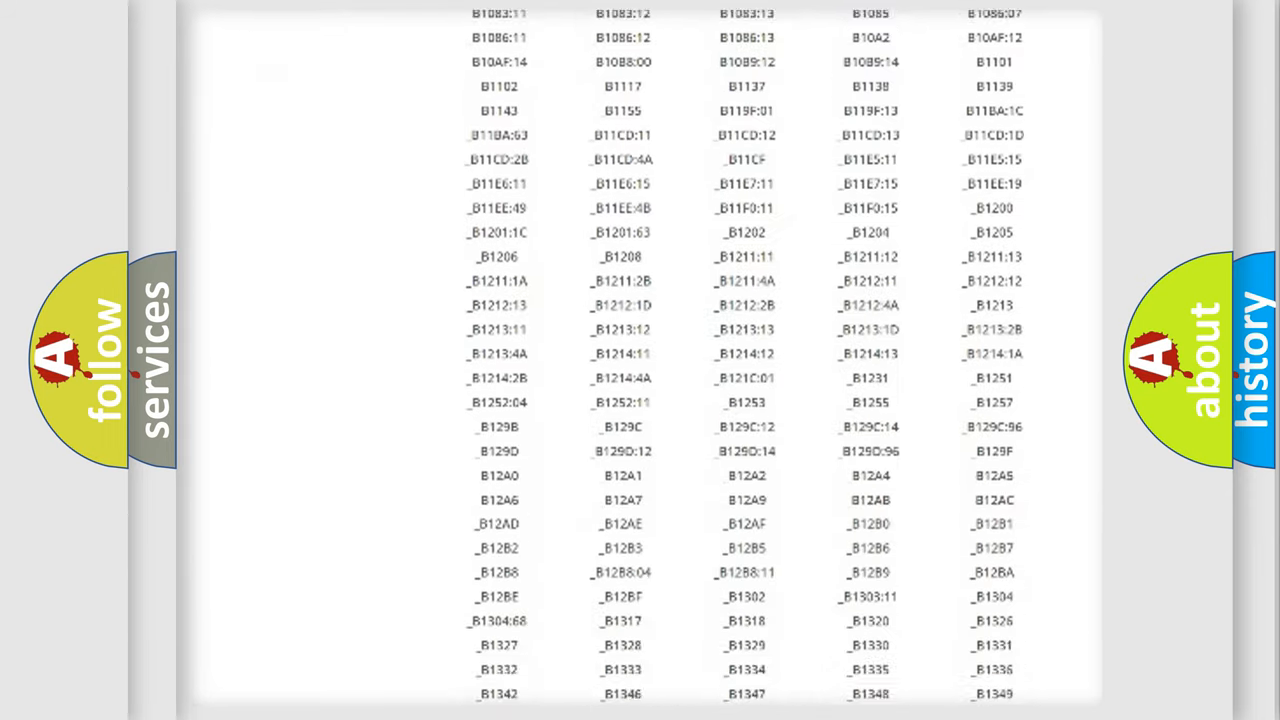
scroll("down", 3)
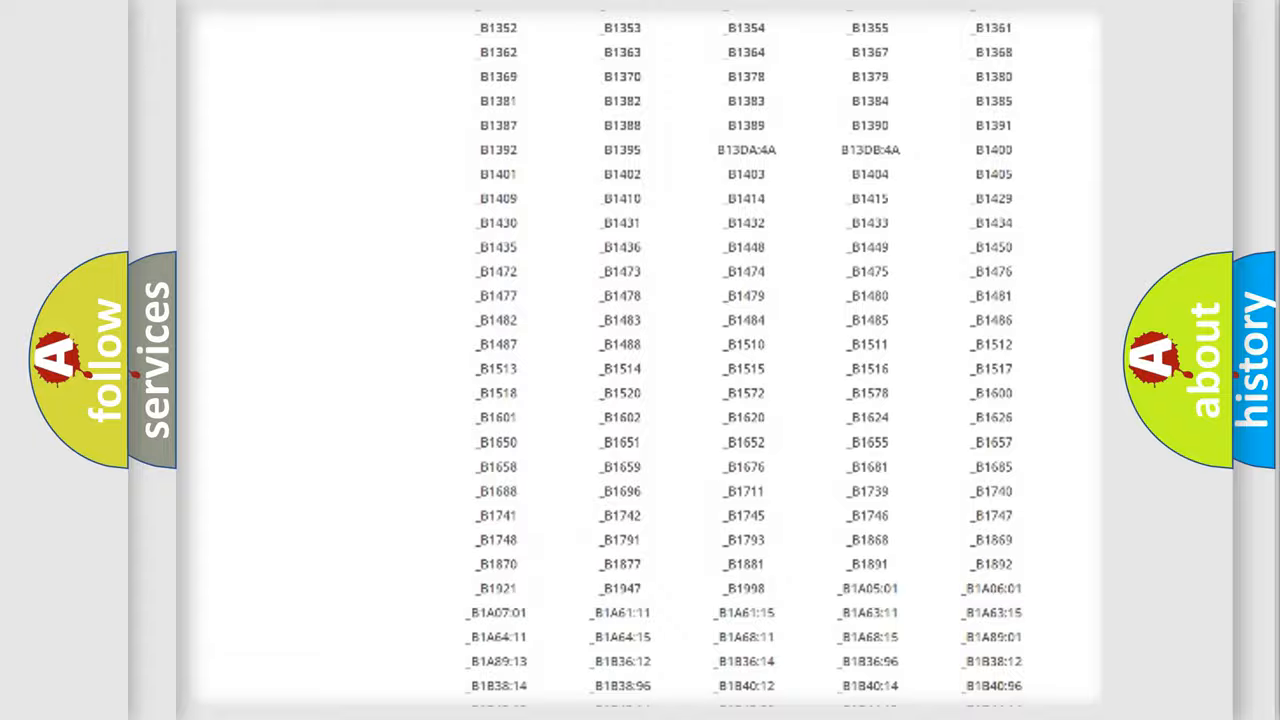